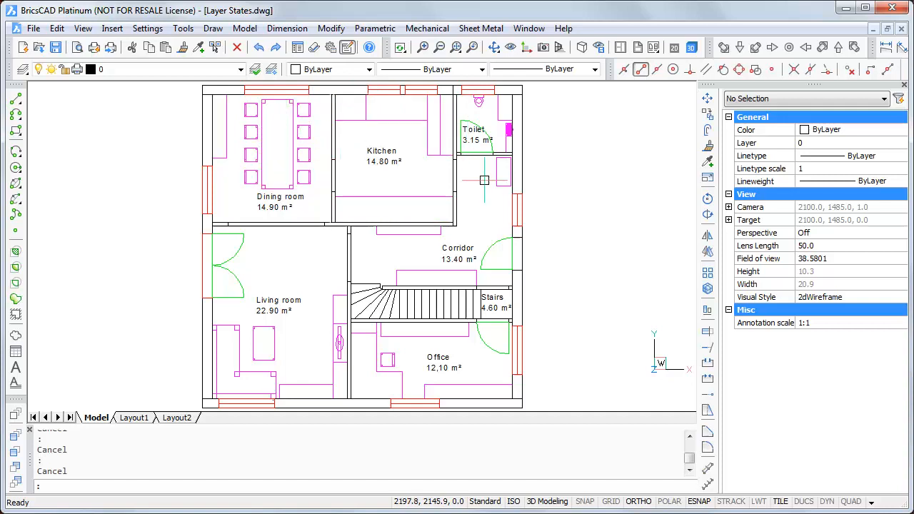
pyautogui.moveTo(478, 221)
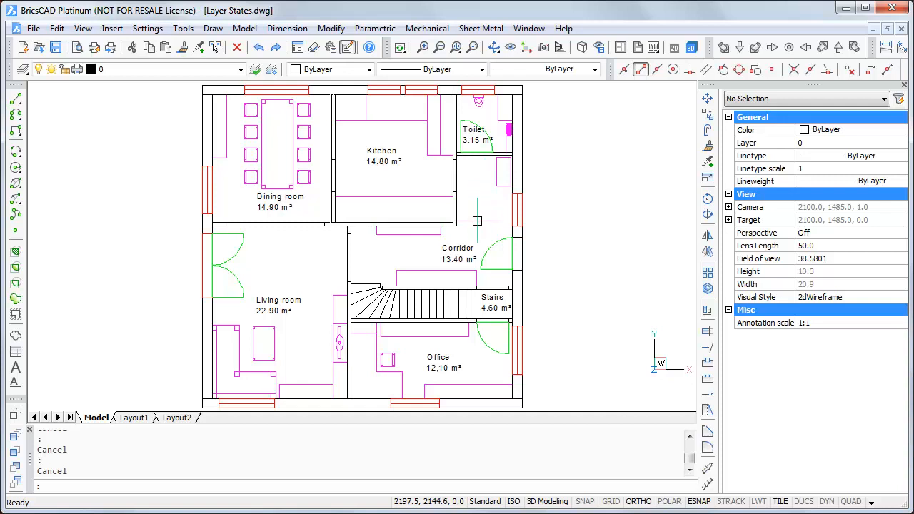
pyautogui.moveTo(472, 232)
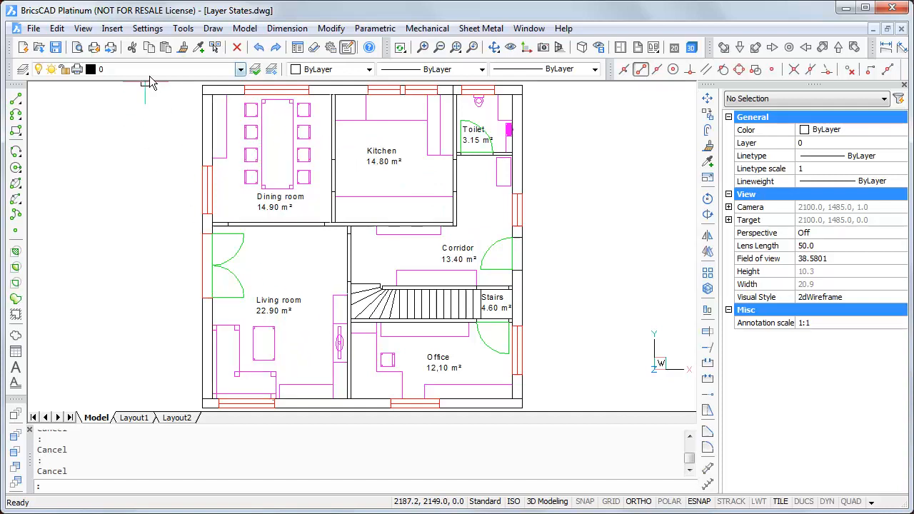
# Step: Switch off the Living room furniture layer from the Layer drop-down, keeping Corridor furniture visible
pyautogui.click(239, 69)
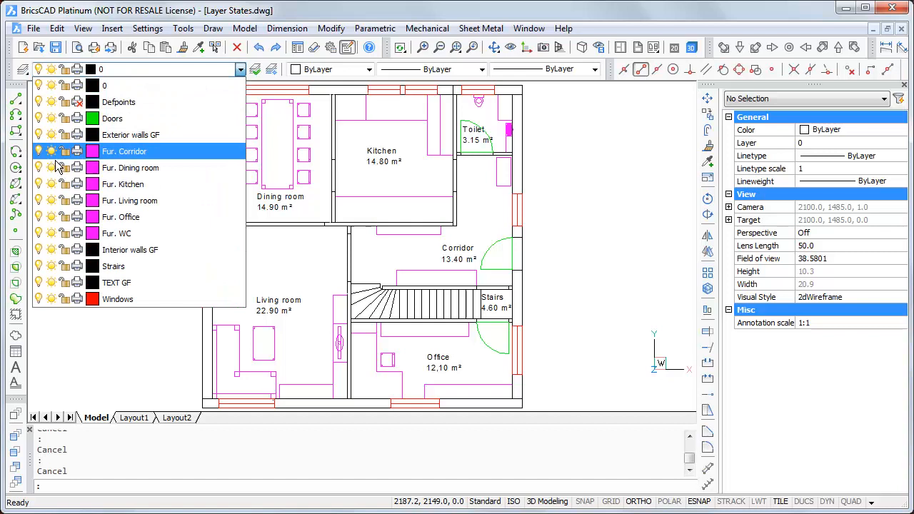
pyautogui.click(129, 201)
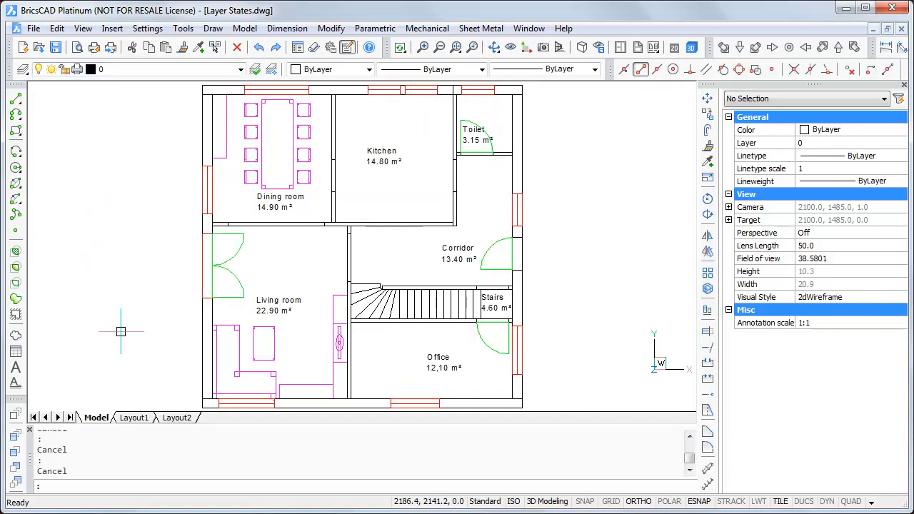
pyautogui.moveTo(283, 155)
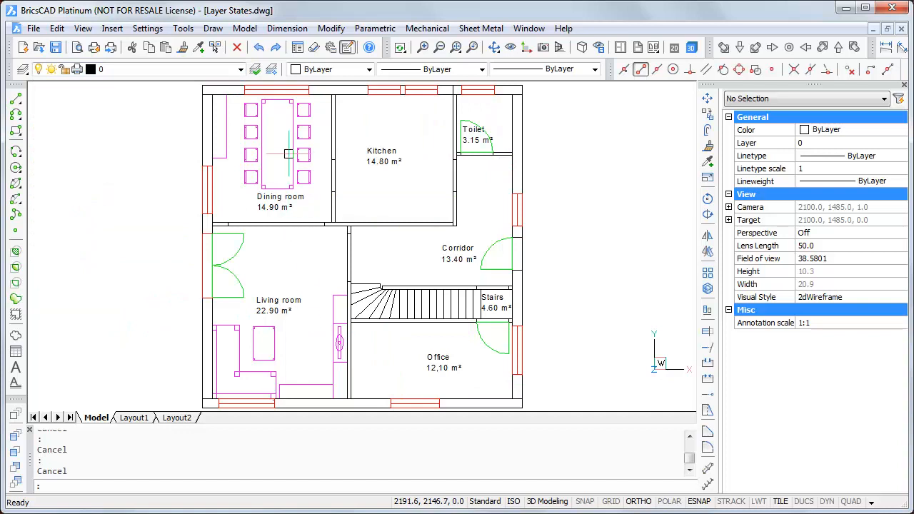
pyautogui.moveTo(280, 150)
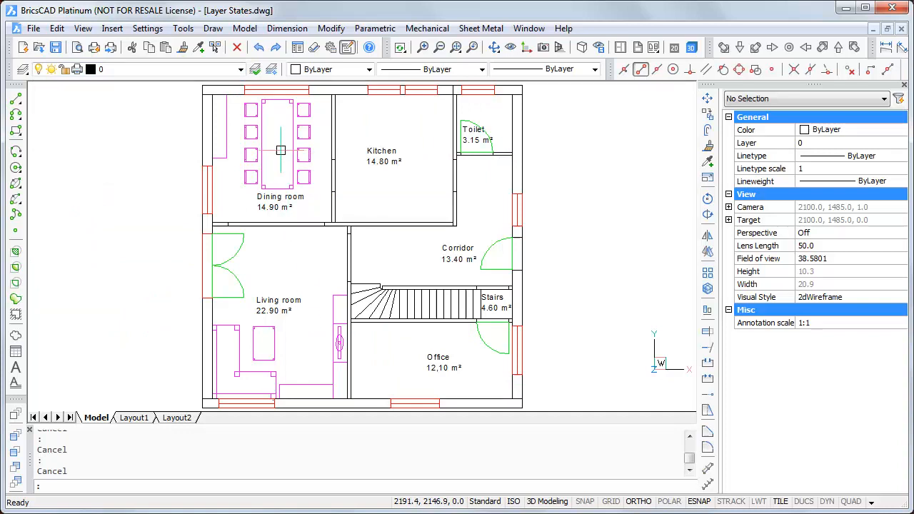
pyautogui.moveTo(283, 360)
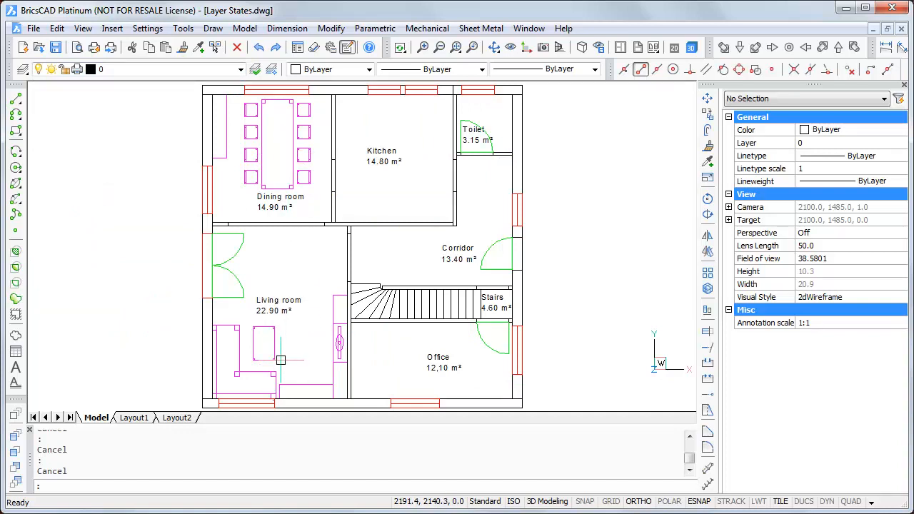
pyautogui.moveTo(297, 325)
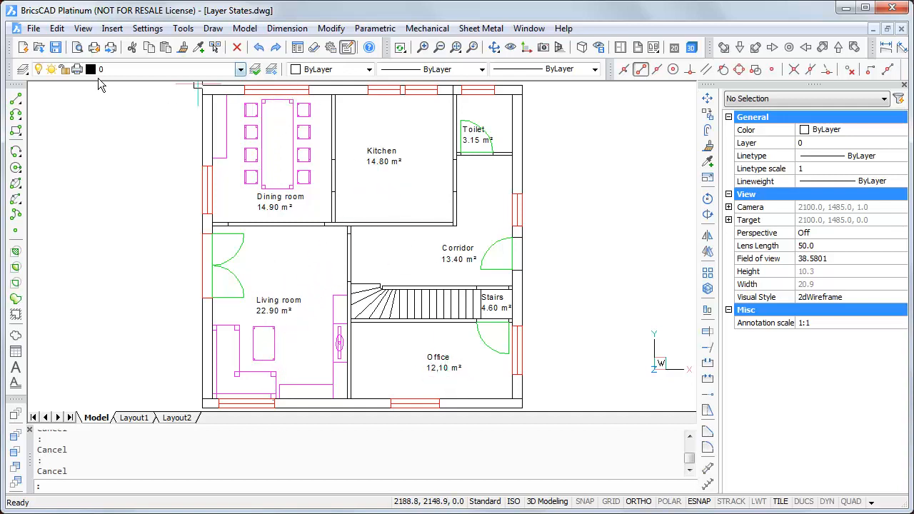
pyautogui.click(240, 69)
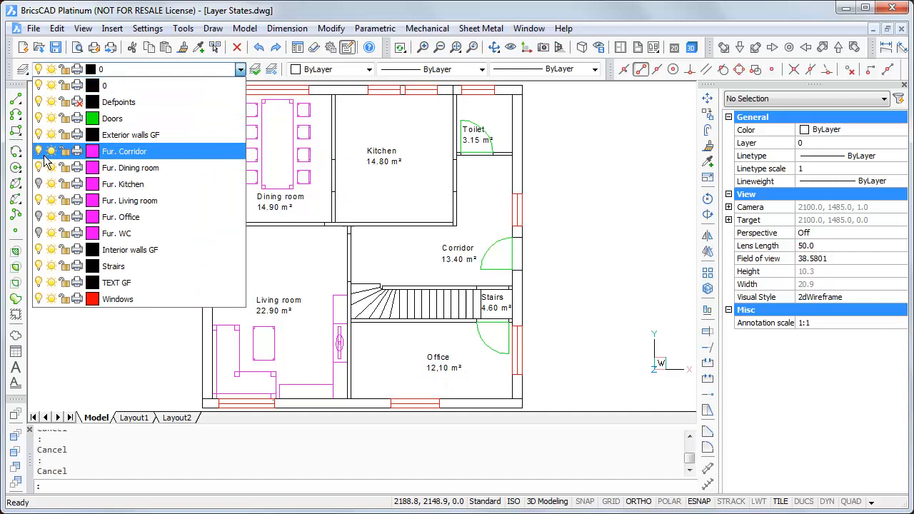
pyautogui.click(129, 201)
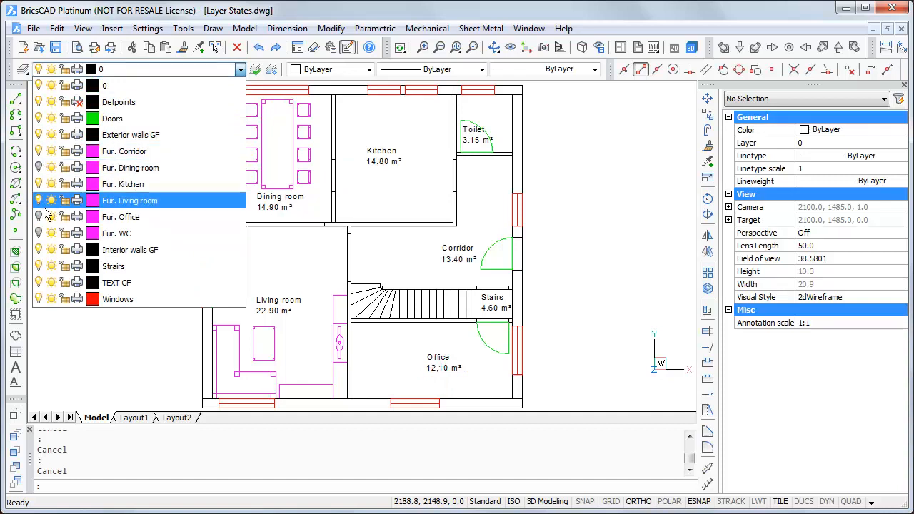
pyautogui.click(118, 299)
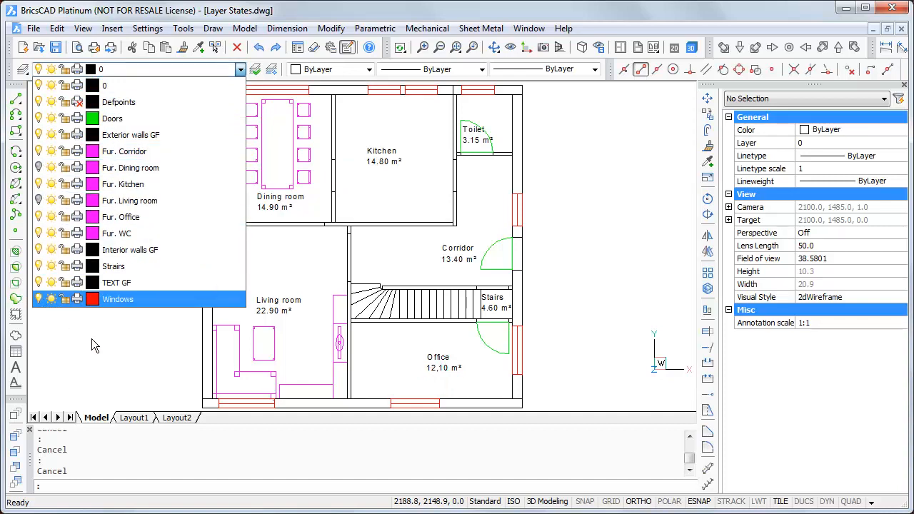
pyautogui.click(96, 345)
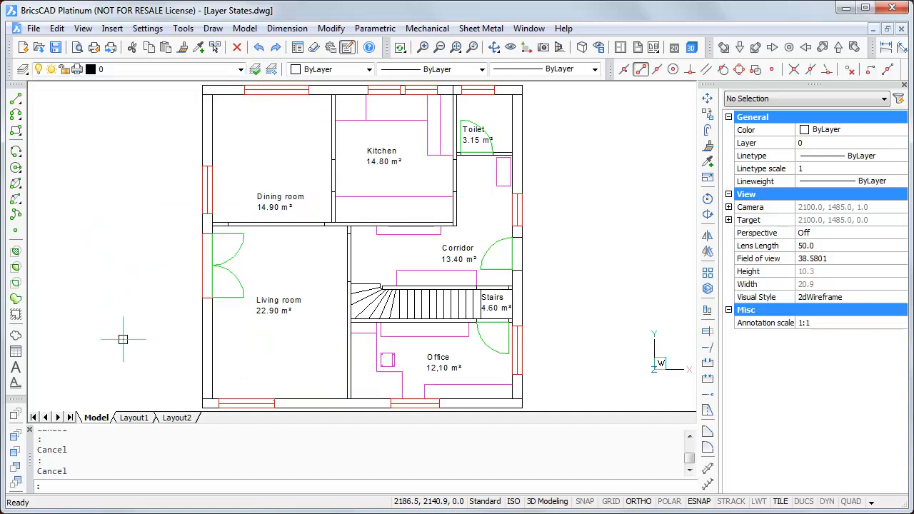
pyautogui.click(458, 253)
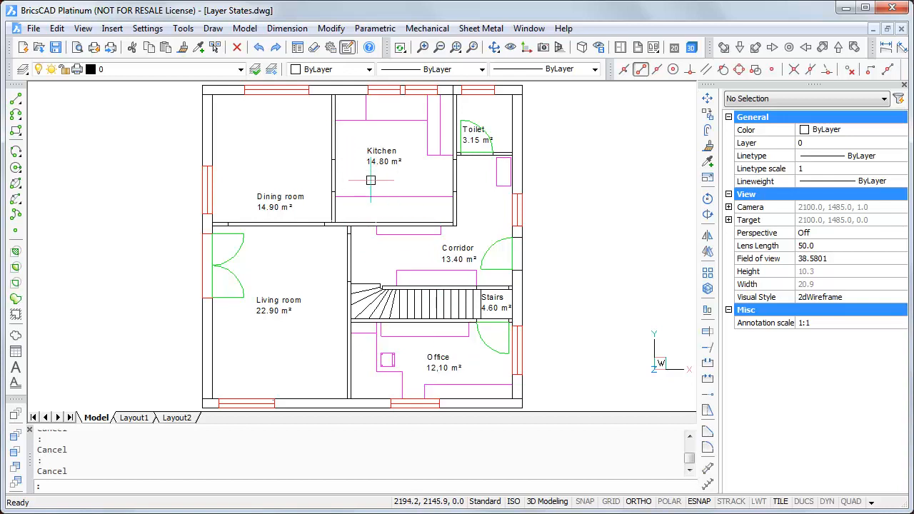
pyautogui.moveTo(362, 179)
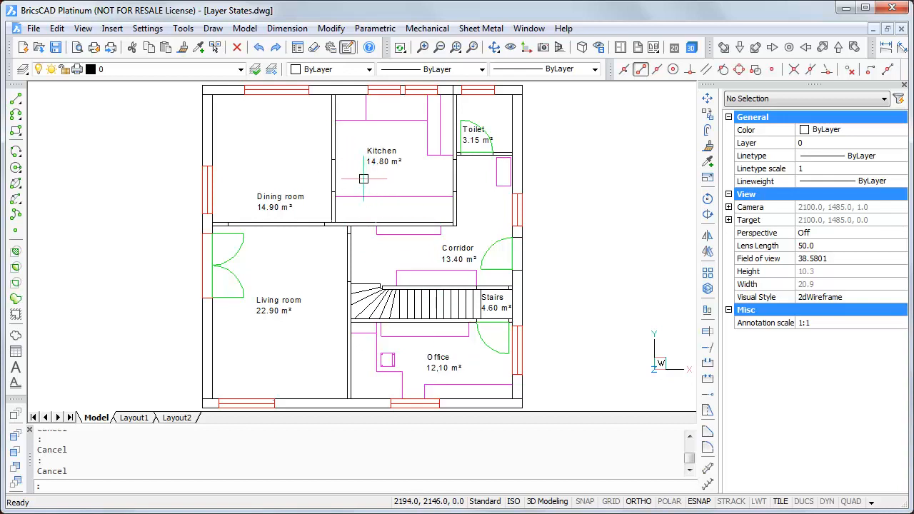
pyautogui.moveTo(350, 177)
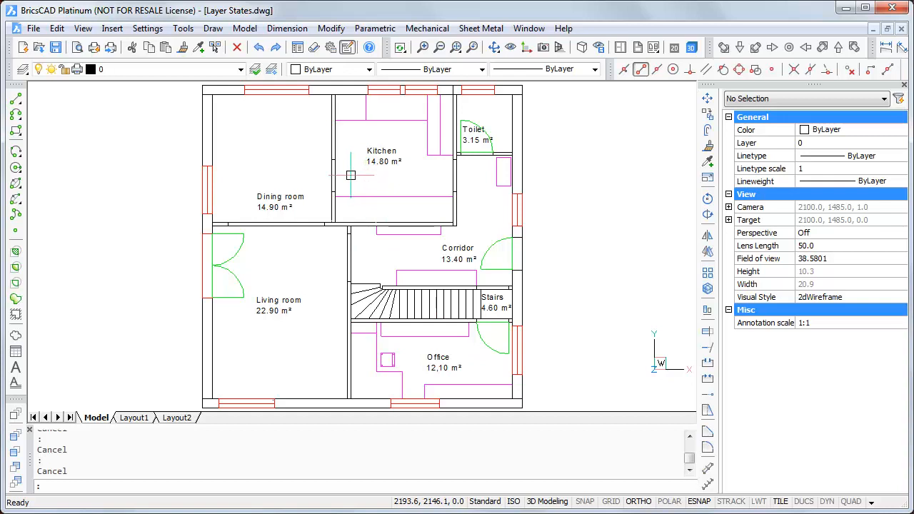
pyautogui.moveTo(256, 128)
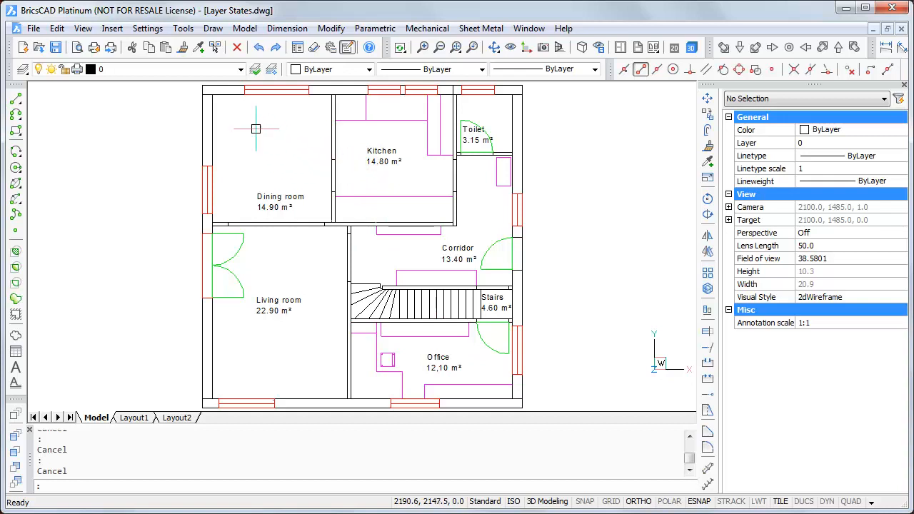
pyautogui.click(240, 69)
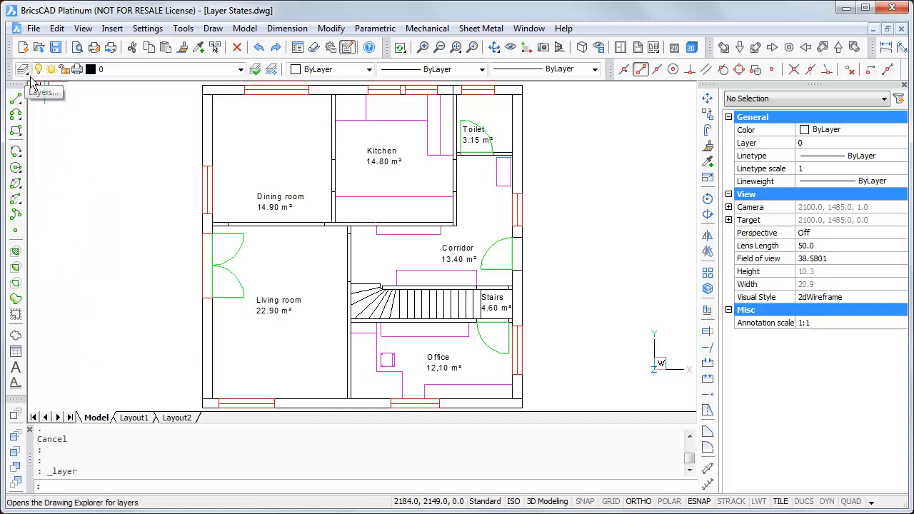
# Step: Restore the Kitchen layer state in Drawing Explorer's Layer States and close the window
pyautogui.click(23, 69)
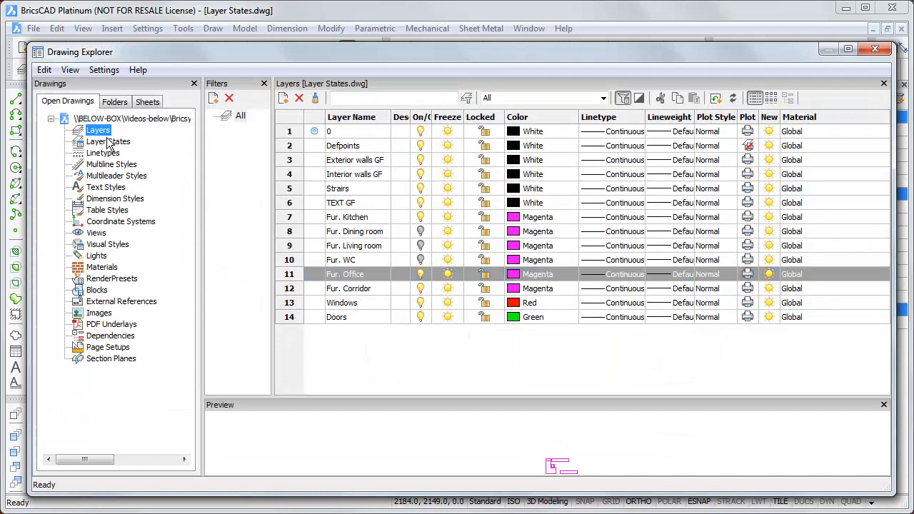
pyautogui.moveTo(118, 154)
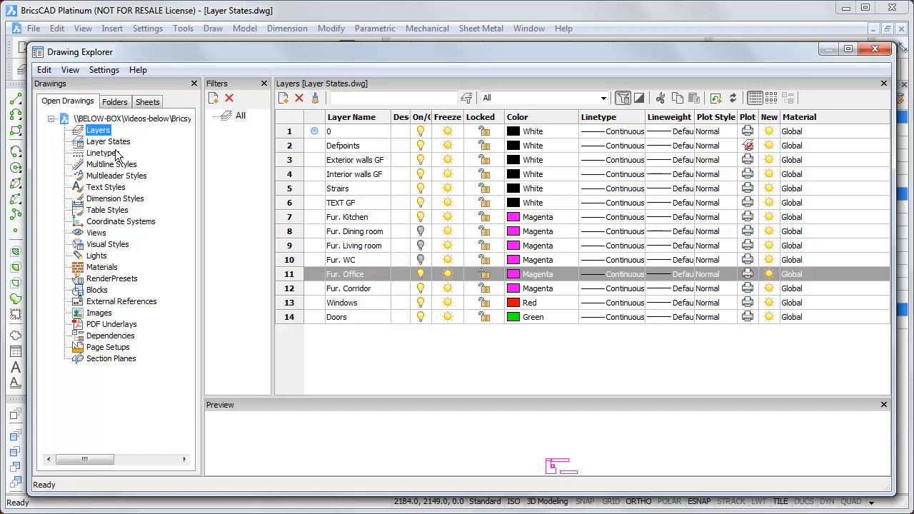
pyautogui.moveTo(433, 141)
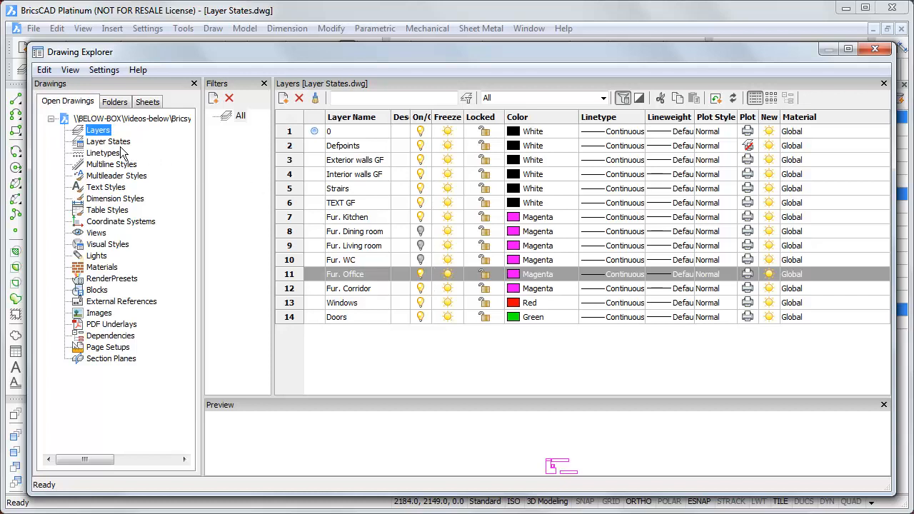
pyautogui.click(108, 141)
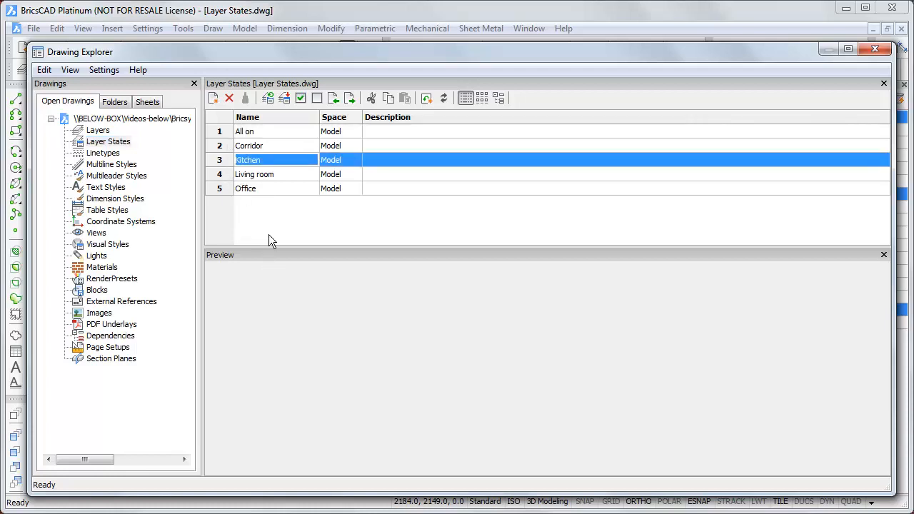
pyautogui.moveTo(269, 99)
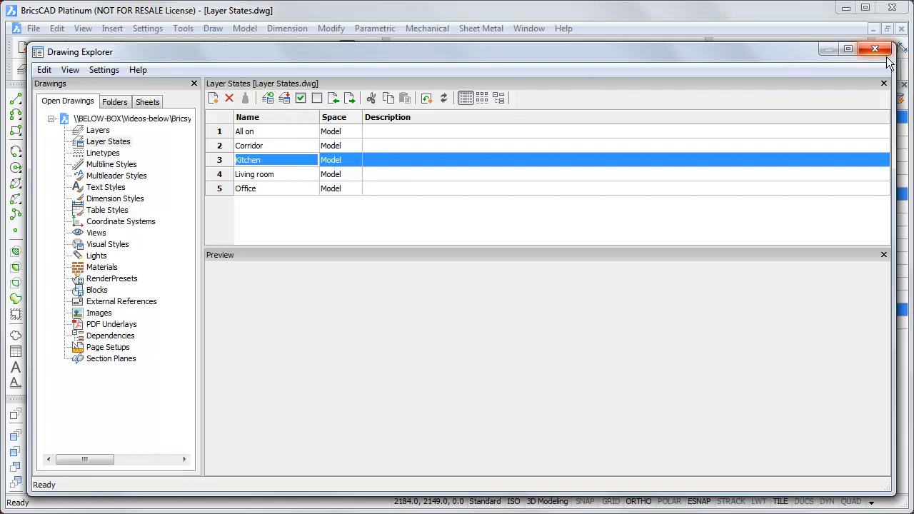
pyautogui.click(873, 48)
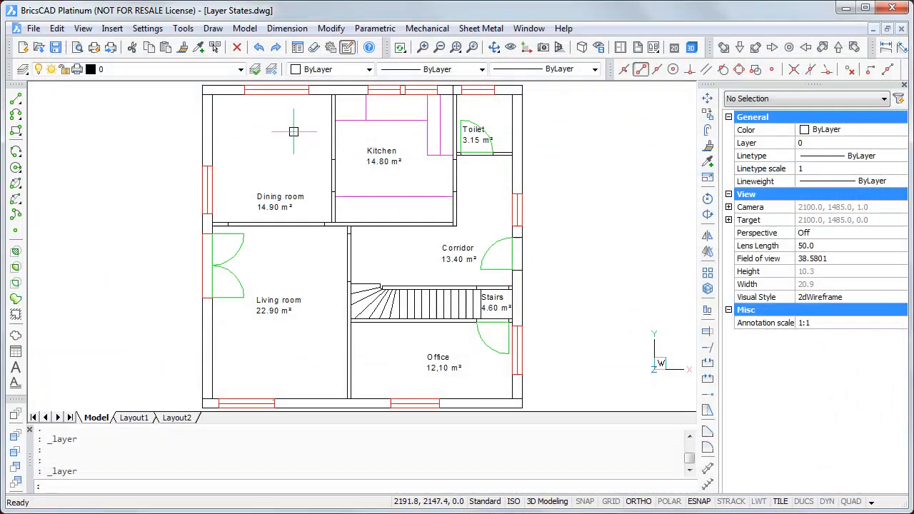
pyautogui.moveTo(474, 274)
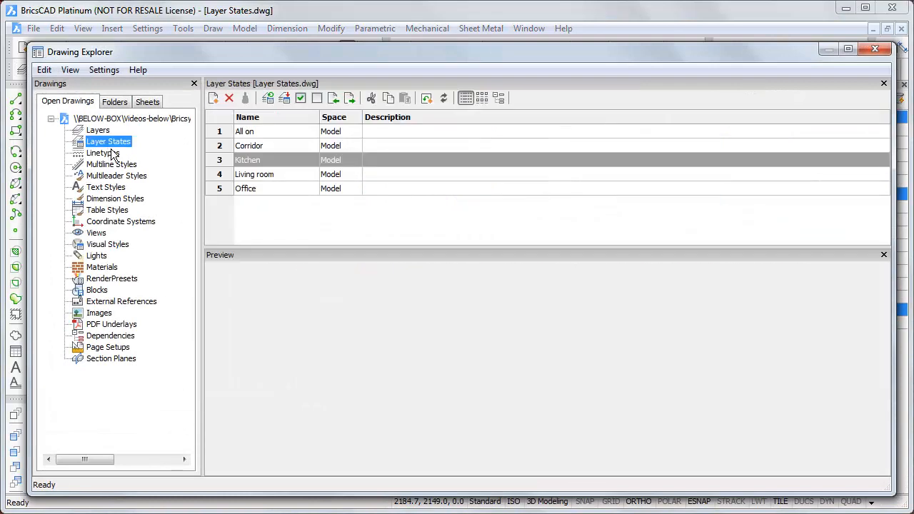
# Step: Restore the Living room layer state and close Drawing Explorer to view the plan
pyautogui.click(255, 173)
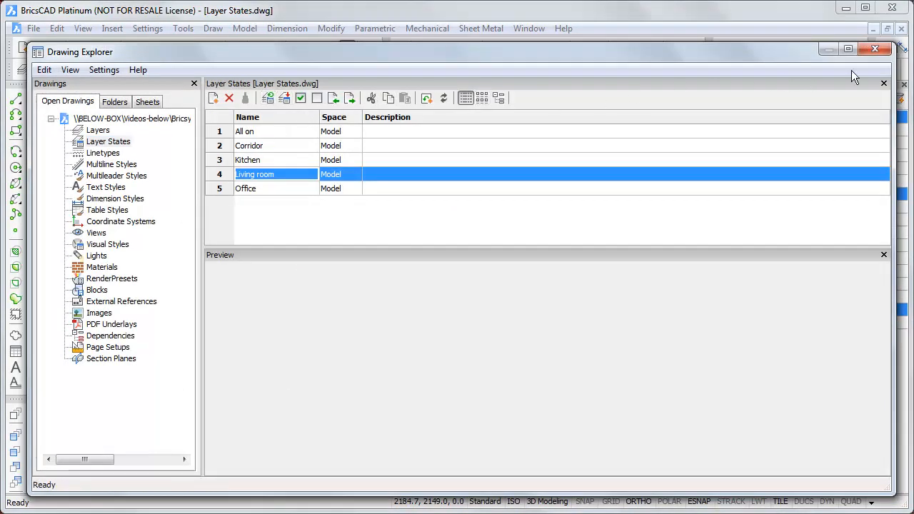
pyautogui.click(871, 49)
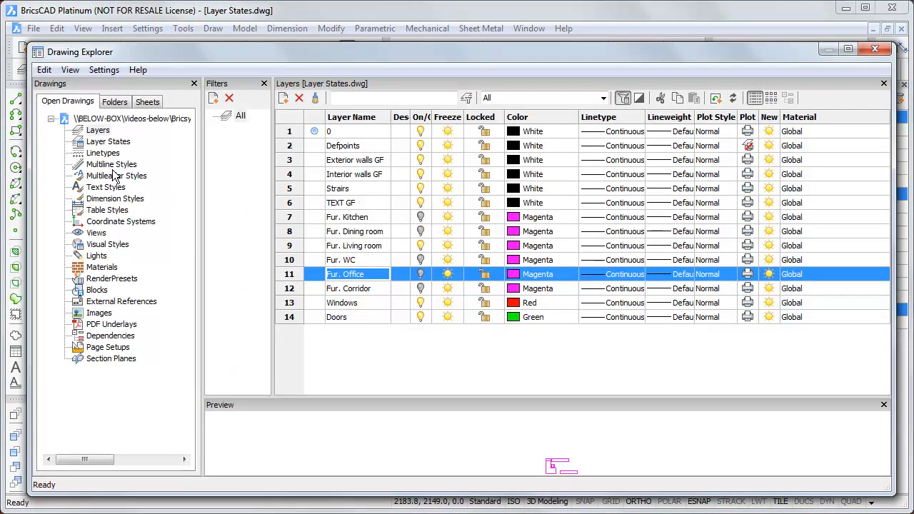
pyautogui.moveTo(366, 202)
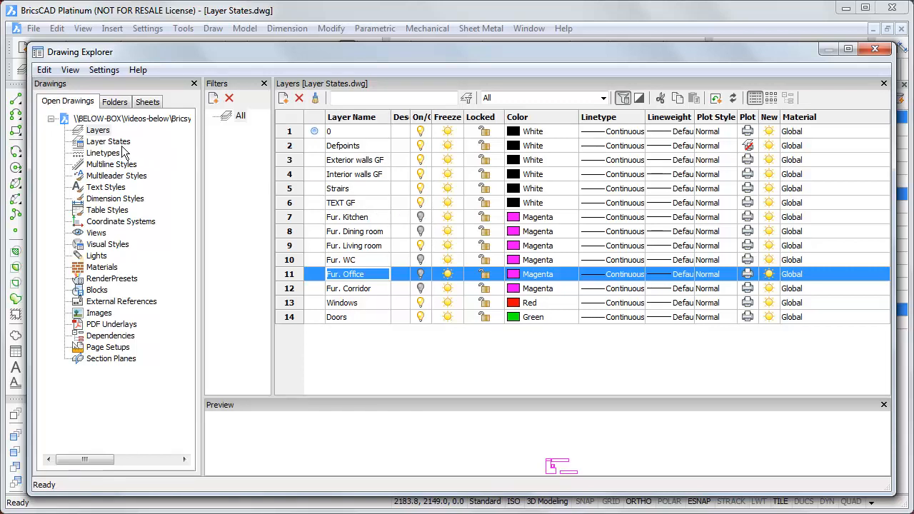
# Step: Turn Fur. Dining room on and Office and Living room furniture off, then show Layer States
pyautogui.click(108, 141)
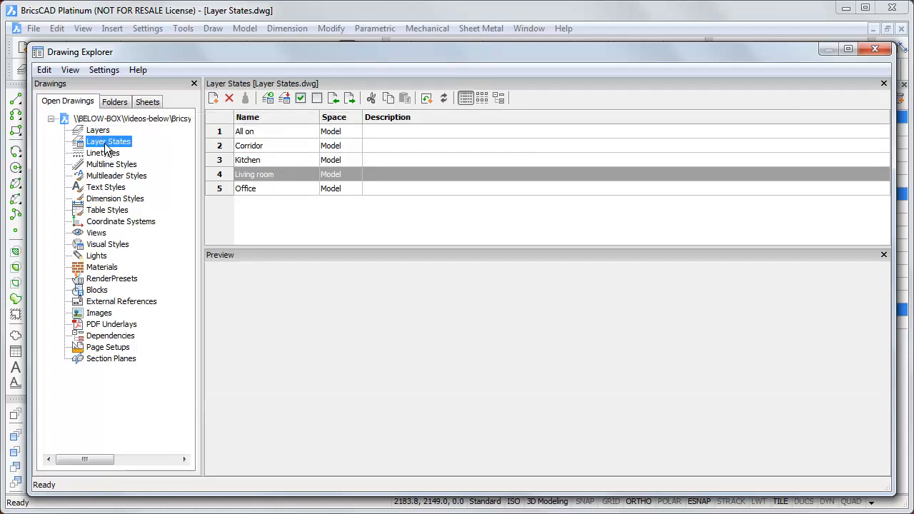
pyautogui.click(98, 130)
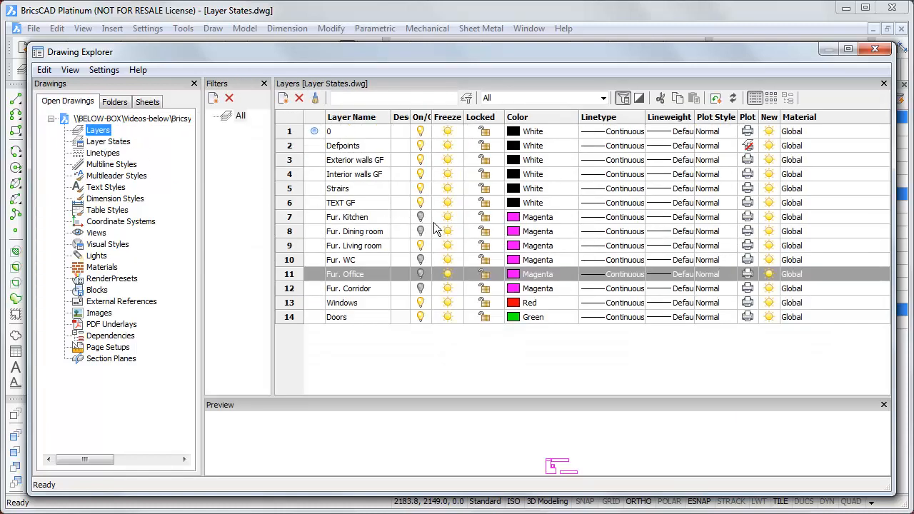
pyautogui.click(354, 230)
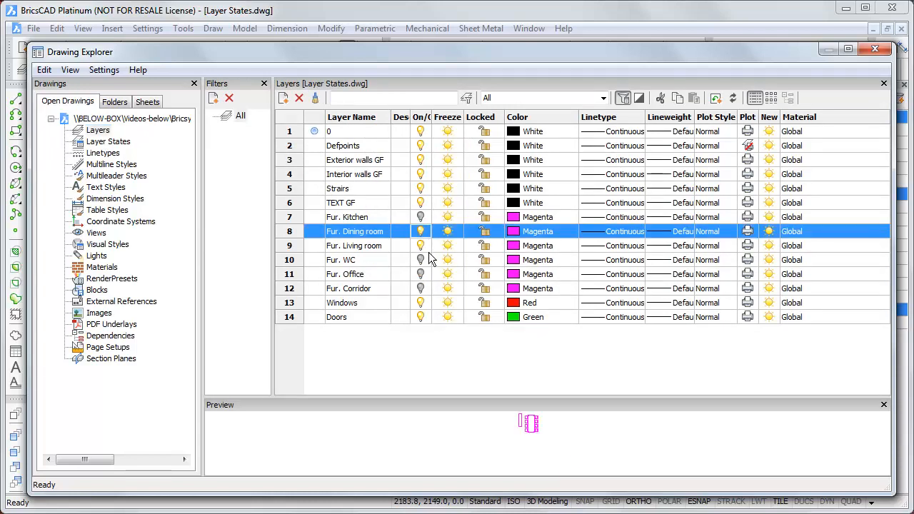
pyautogui.click(353, 245)
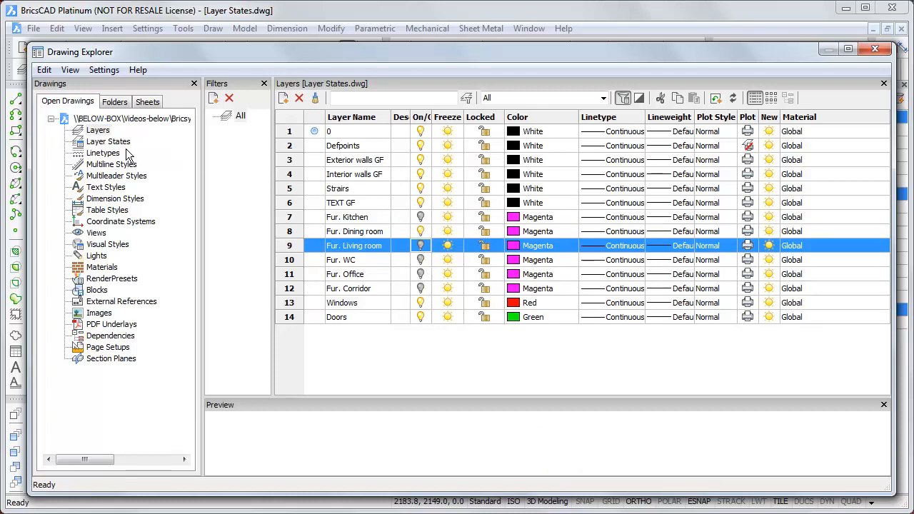
pyautogui.click(109, 141)
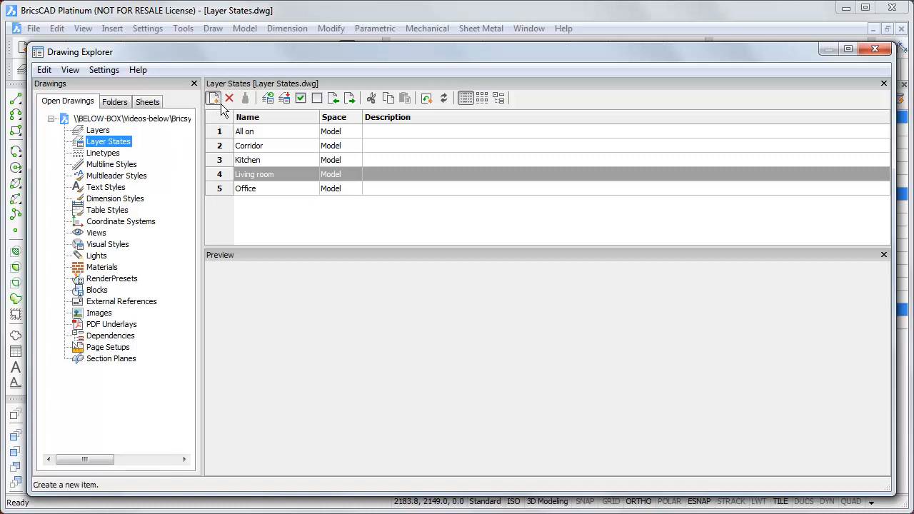
# Step: Add a new layer state named Dining room
pyautogui.click(213, 98)
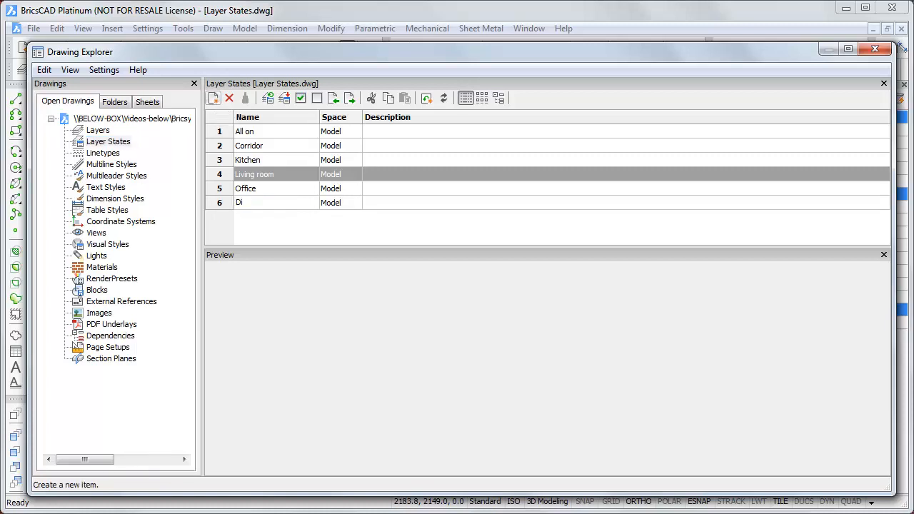
pyautogui.write('n')
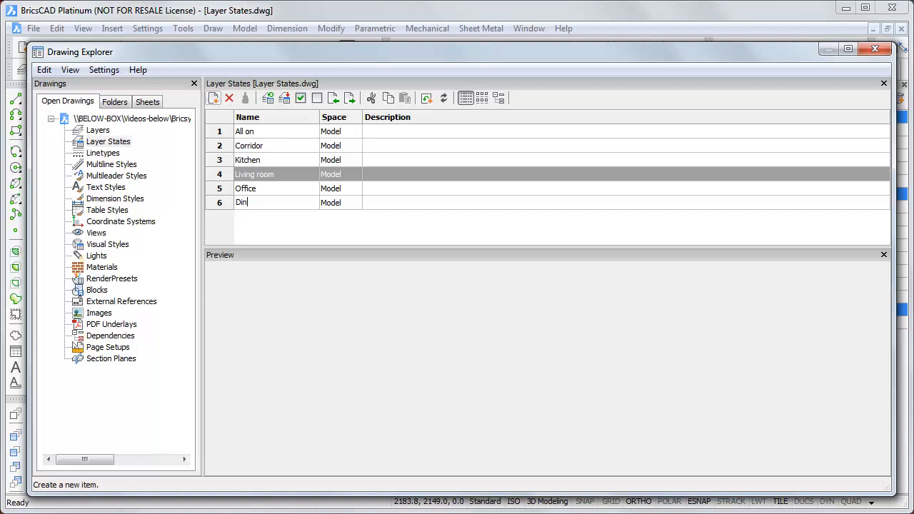
pyautogui.write('ing room')
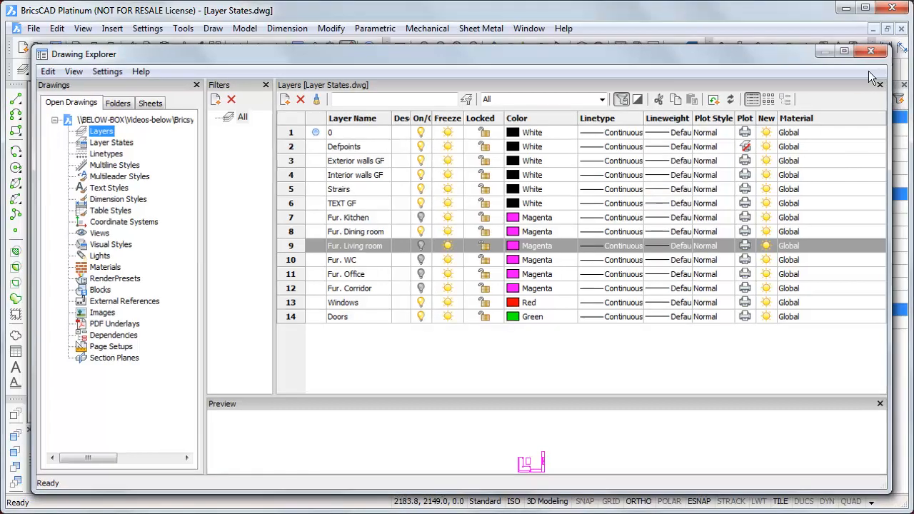
# Step: Confirm Dining room is listed among the layer states and close Drawing Explorer
pyautogui.click(865, 51)
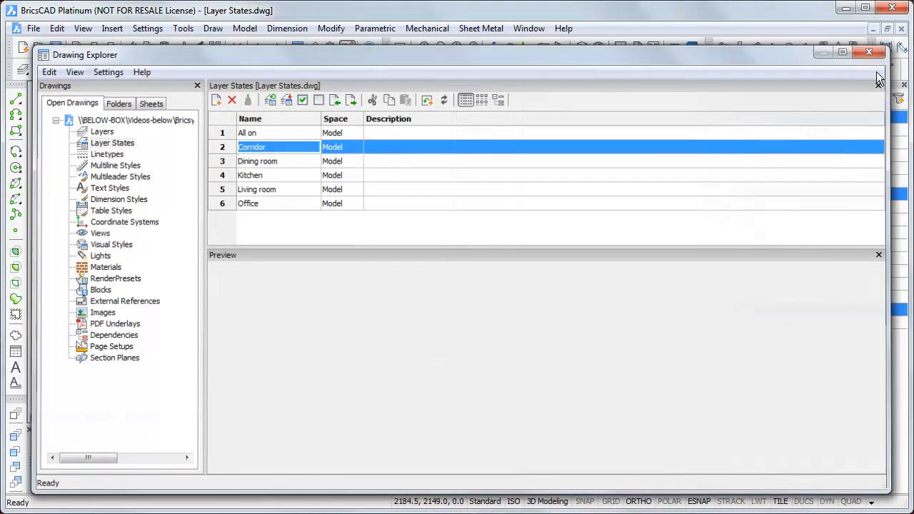
pyautogui.click(863, 55)
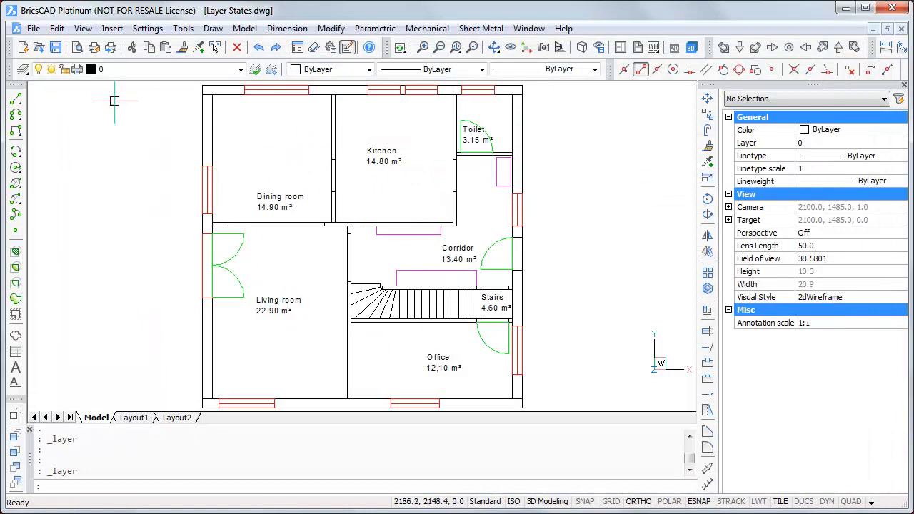
pyautogui.click(240, 69)
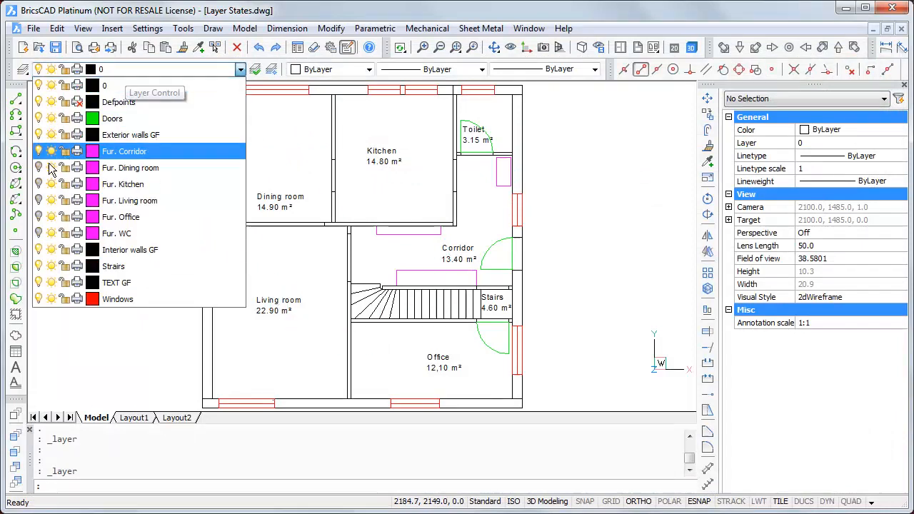
pyautogui.click(129, 200)
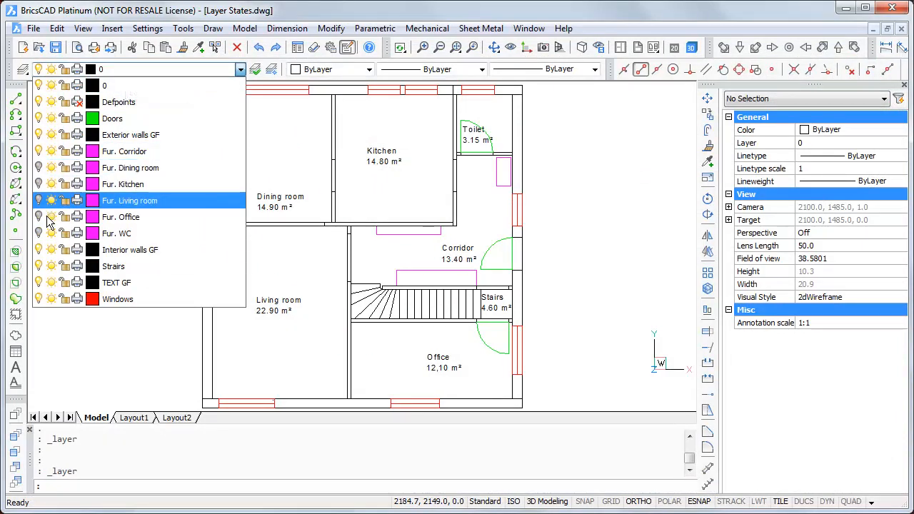
pyautogui.click(132, 134)
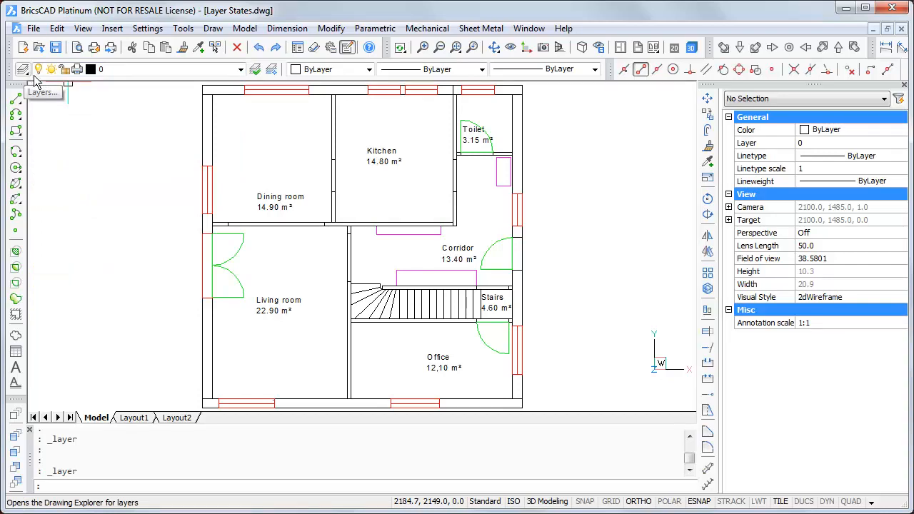
# Step: Switch on the Fur. WC layer in Drawing Explorer's Layers list
pyautogui.click(13, 68)
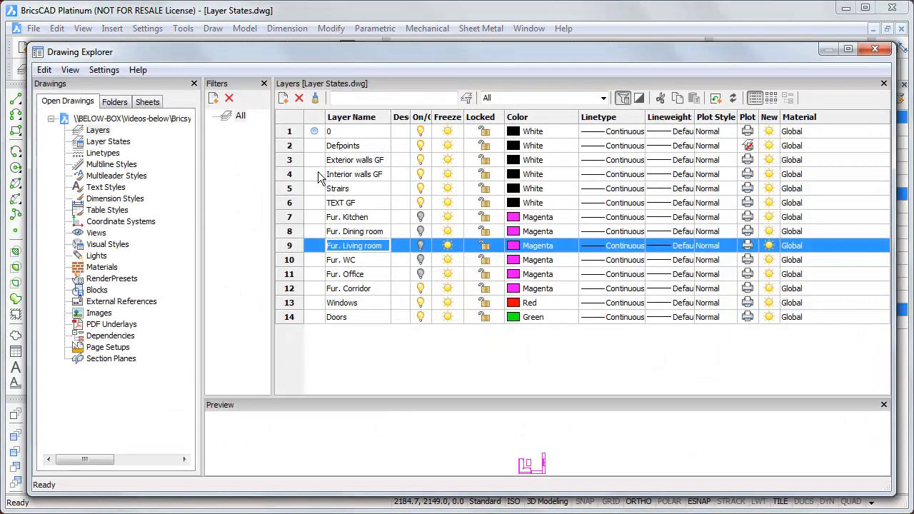
pyautogui.click(108, 141)
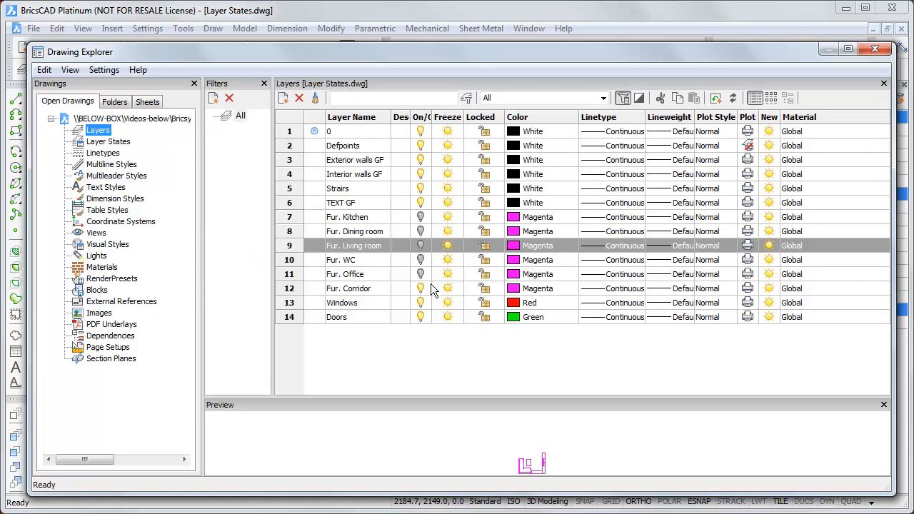
pyautogui.click(348, 288)
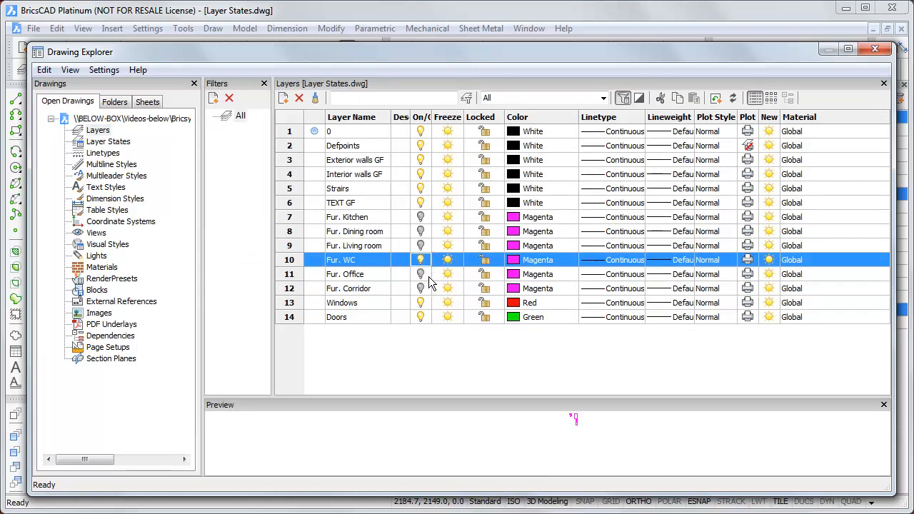
# Step: Save the current setup as a new layer state named 'Toilez'
pyautogui.click(108, 142)
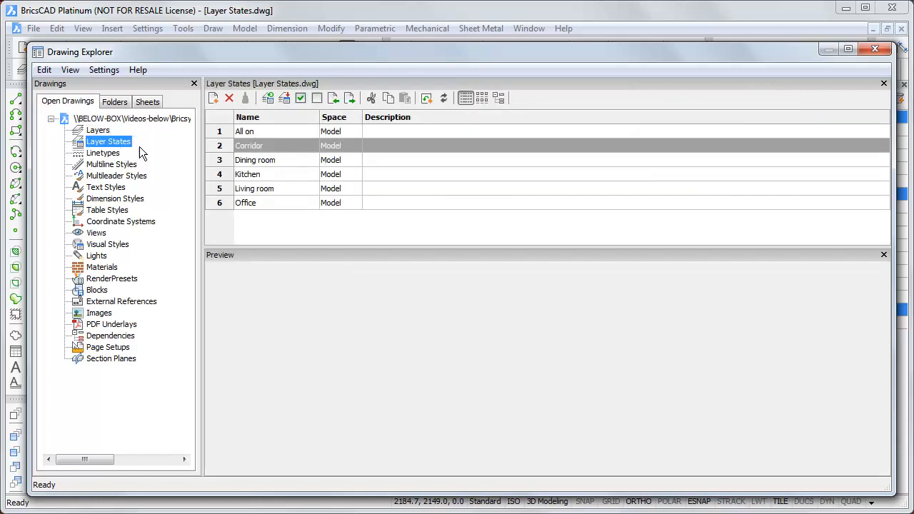
pyautogui.click(214, 98)
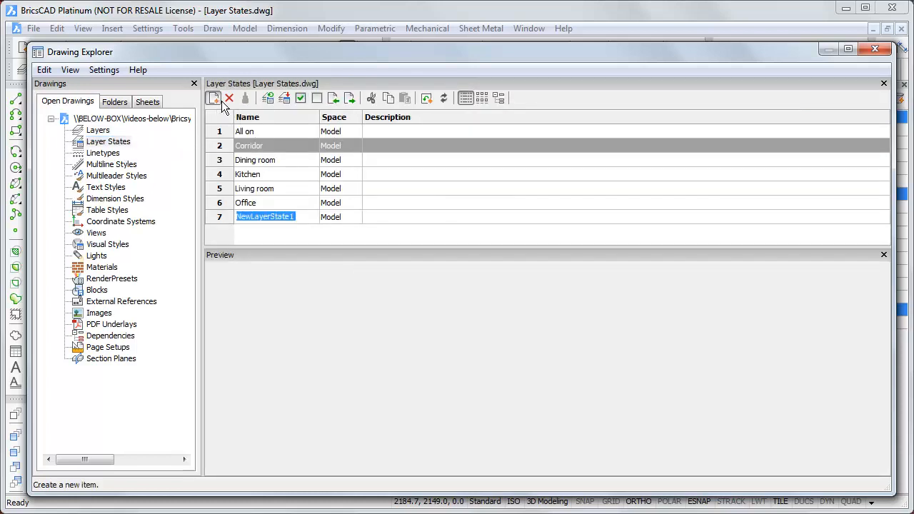
pyautogui.write('Toilez')
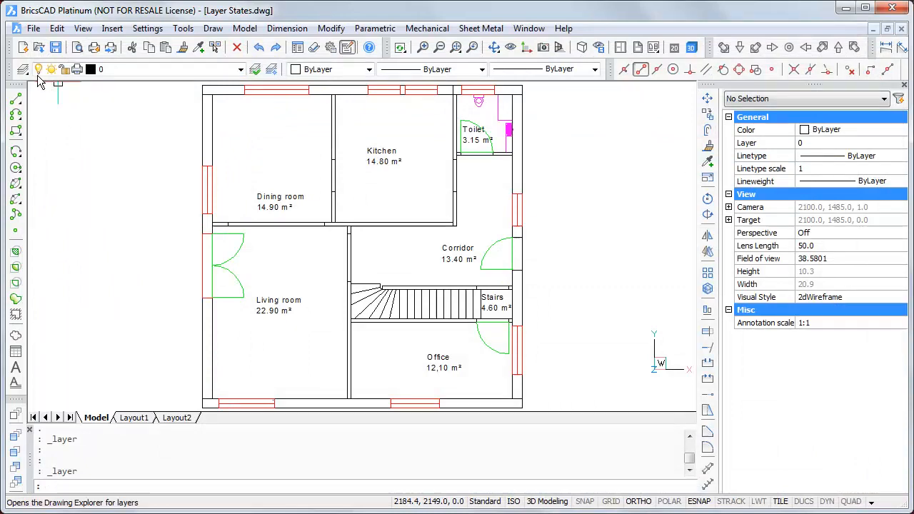
# Step: Reopen Drawing Explorer on Layers to review the Fur. WC layer as the only furniture layer on
pyautogui.click(35, 71)
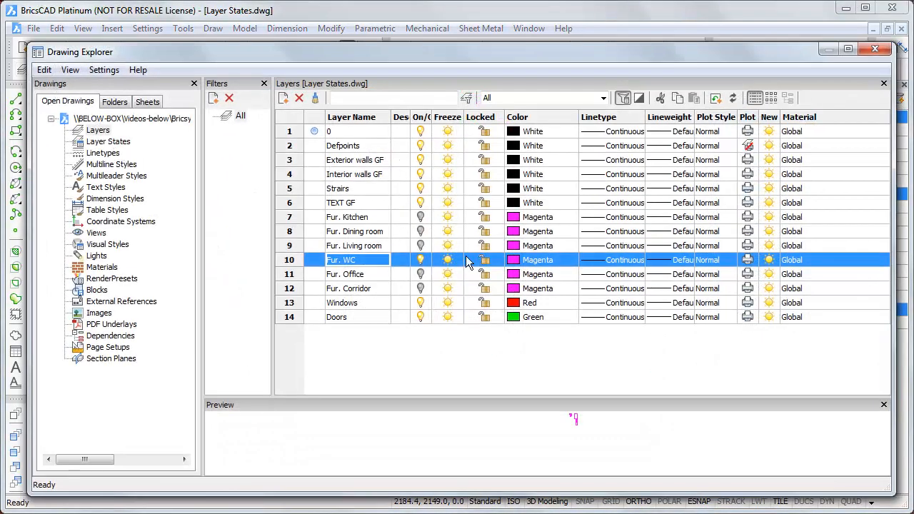
pyautogui.moveTo(431, 221)
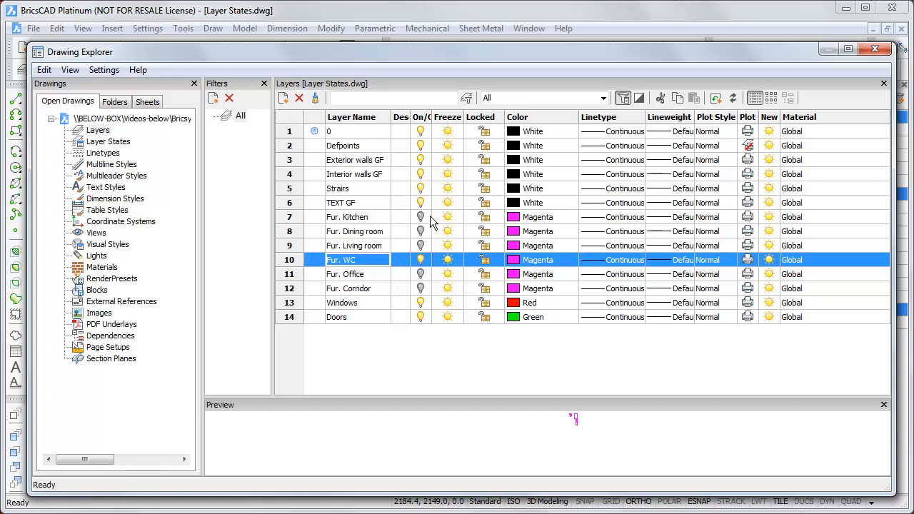
pyautogui.moveTo(202, 186)
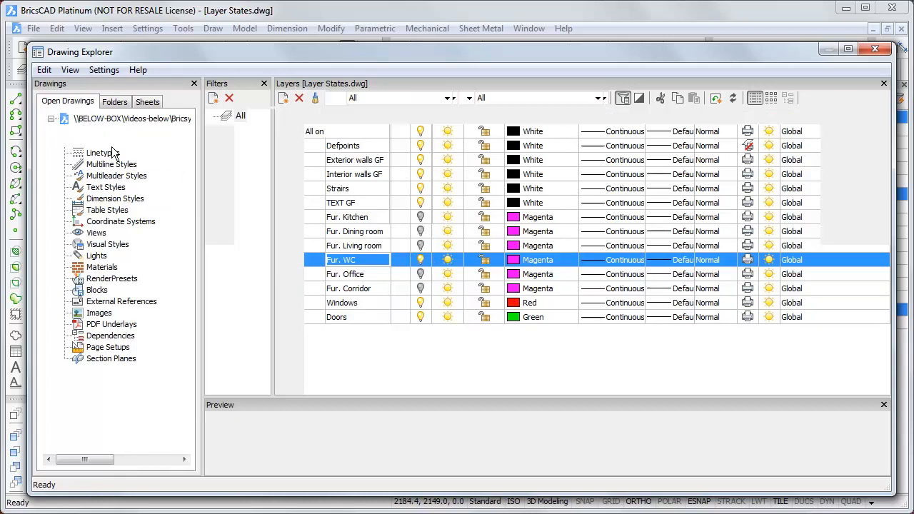
pyautogui.click(98, 130)
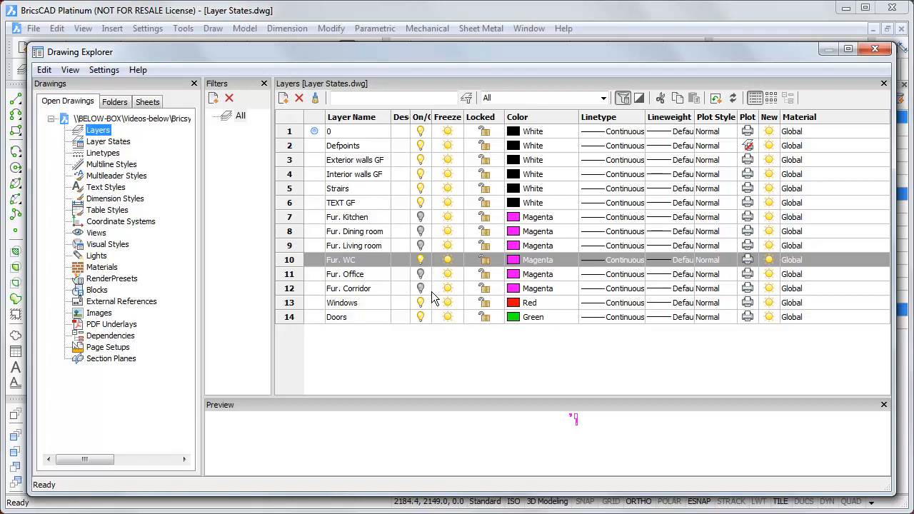
pyautogui.moveTo(440, 246)
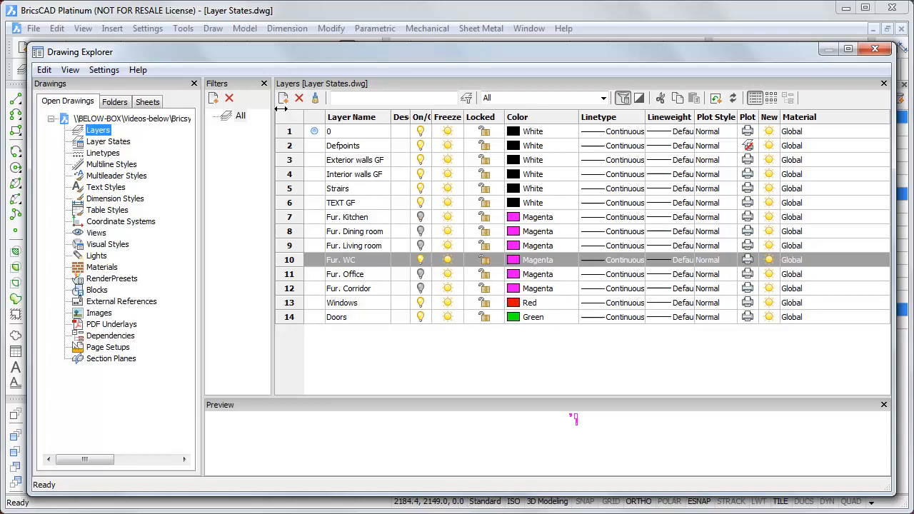
pyautogui.click(107, 141)
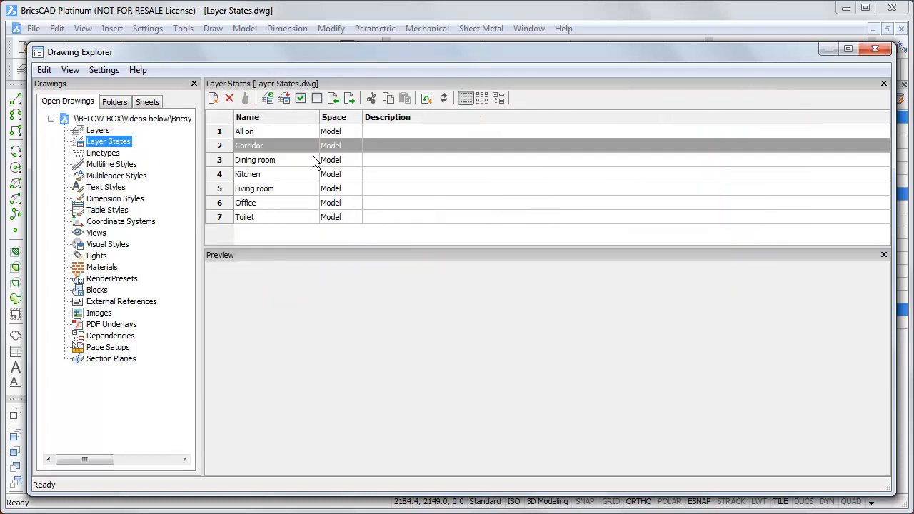
pyautogui.moveTo(110, 150)
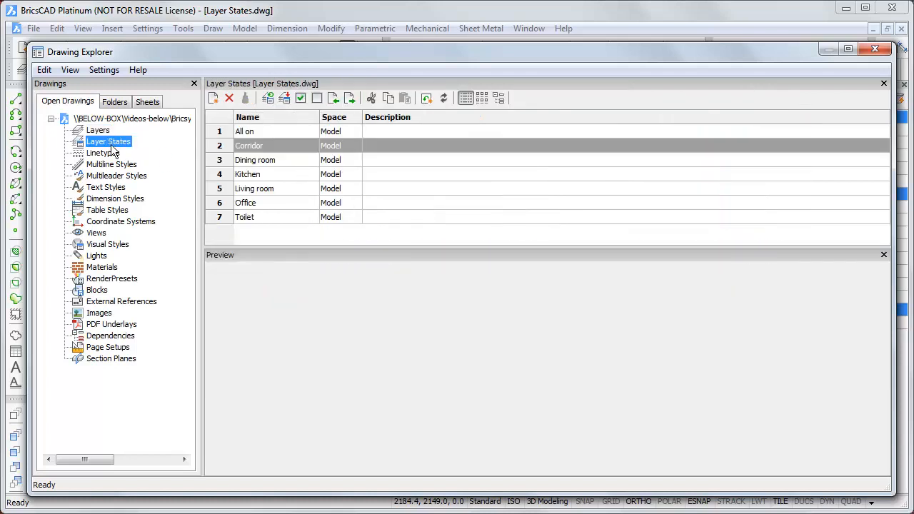
pyautogui.moveTo(190, 129)
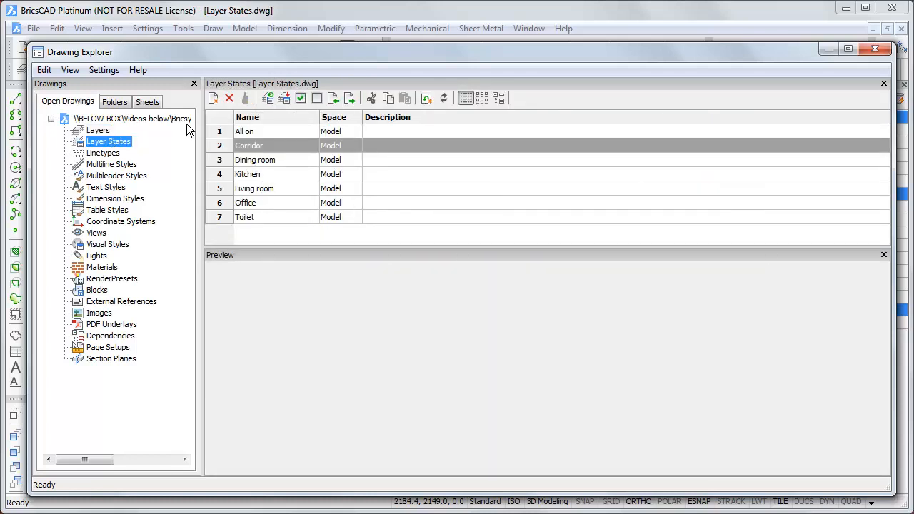
pyautogui.click(98, 130)
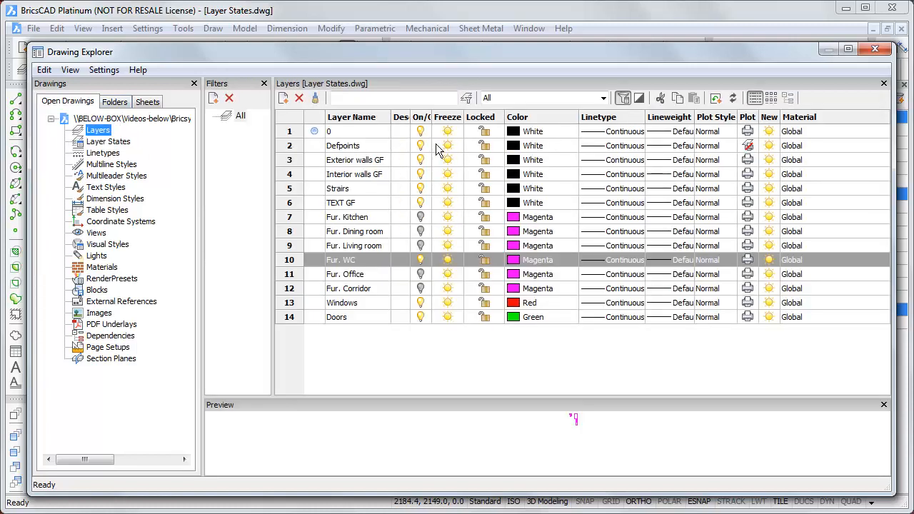
pyautogui.moveTo(431, 145)
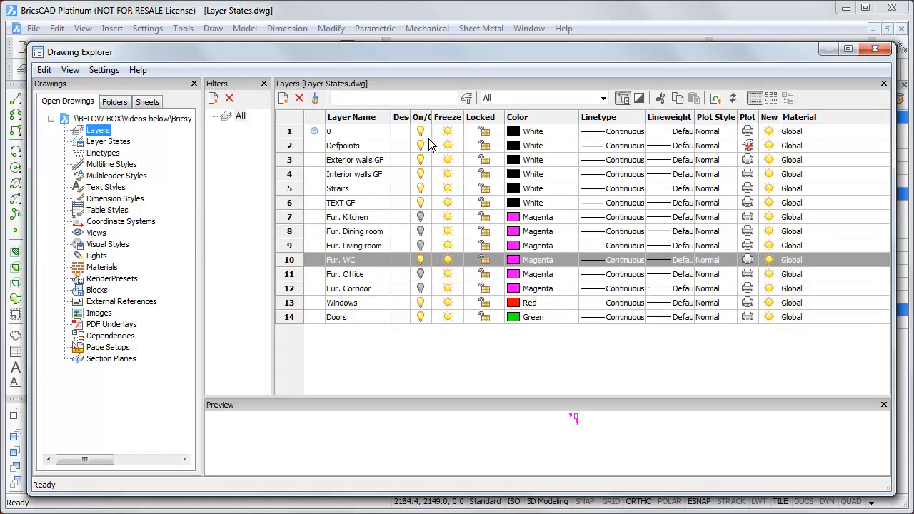